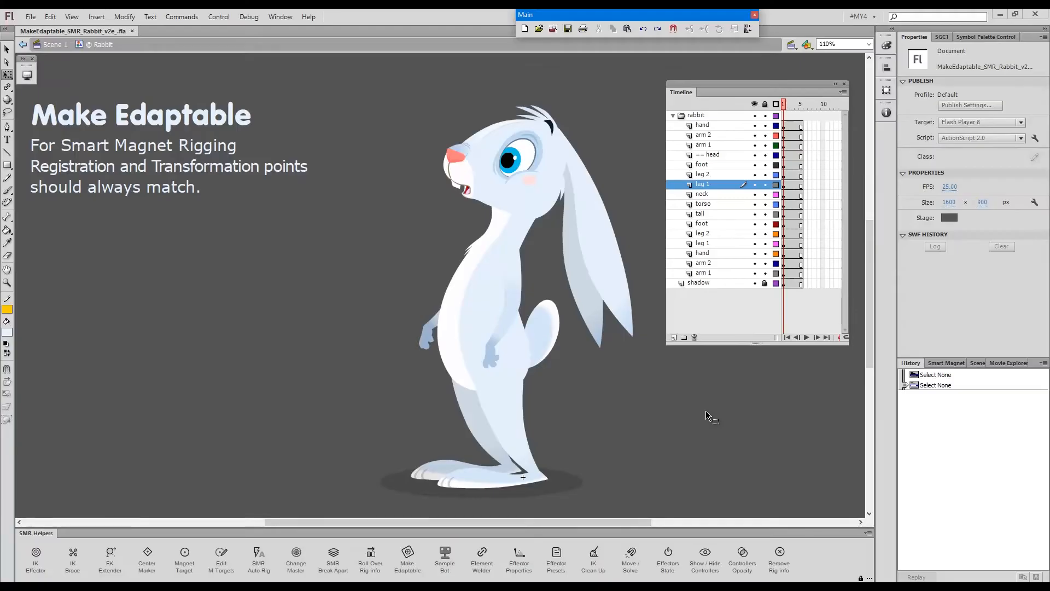
pyautogui.moveTo(382, 57)
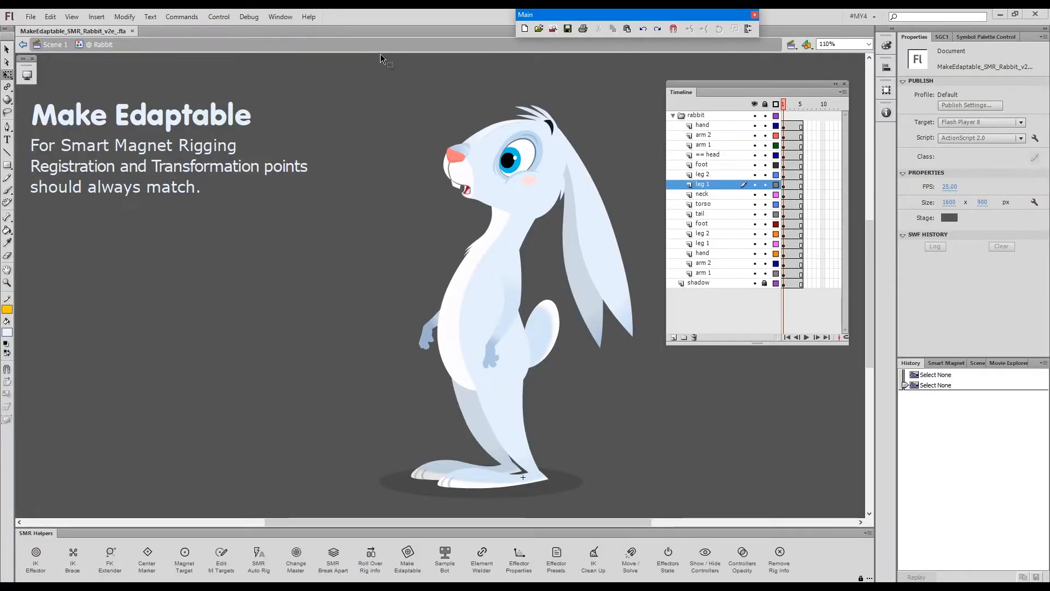
pyautogui.moveTo(356, 105)
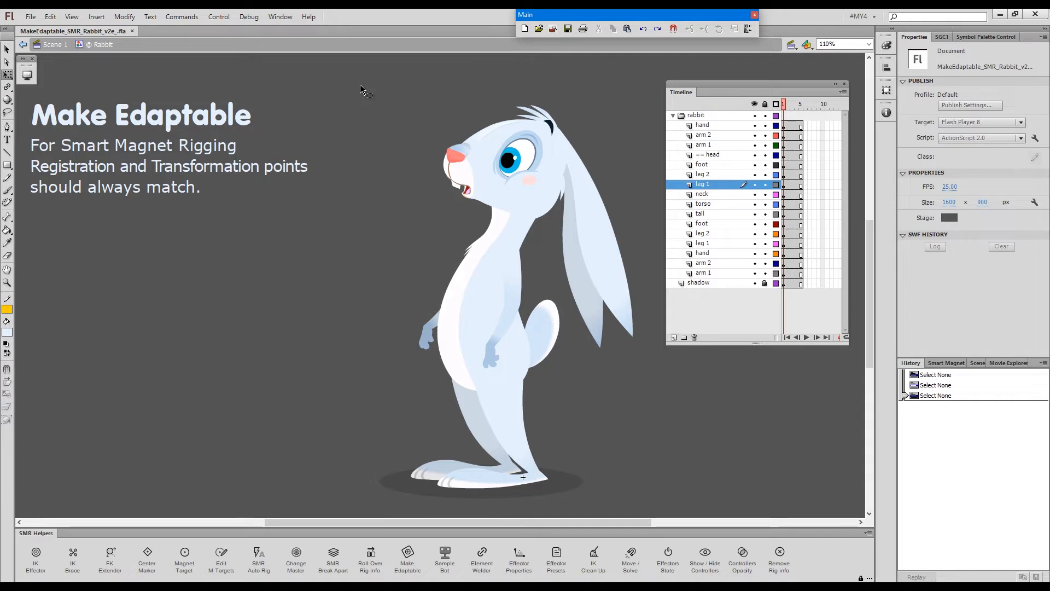
pyautogui.moveTo(365, 87)
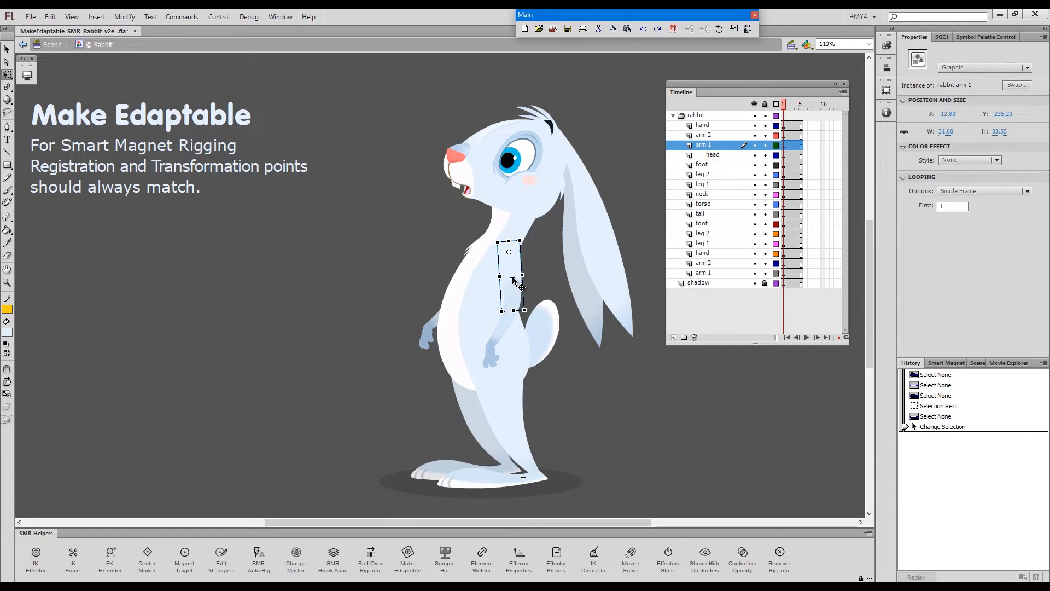
pyautogui.moveTo(509, 256)
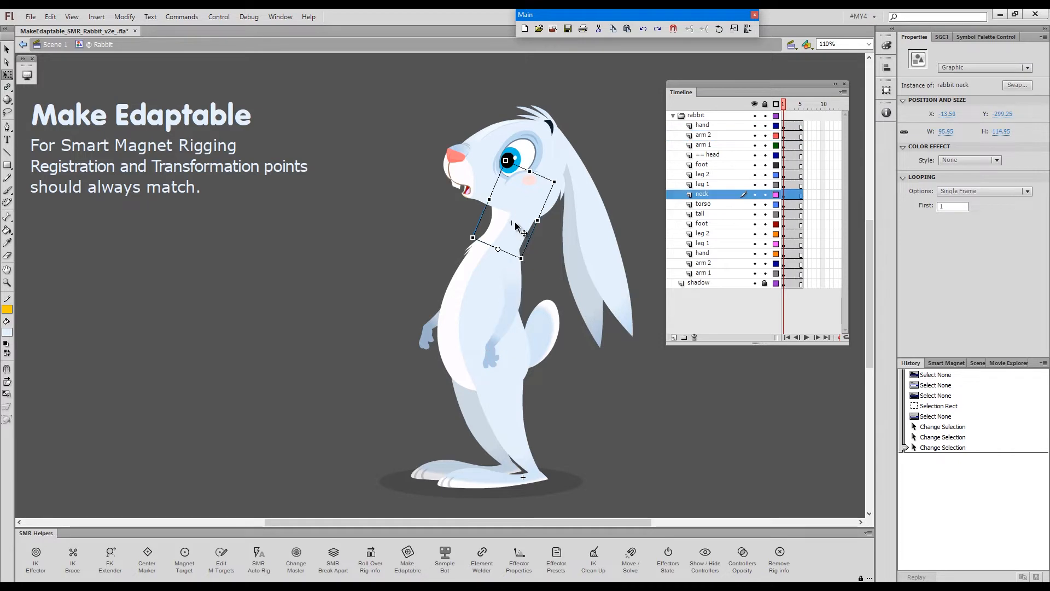
pyautogui.moveTo(502, 412)
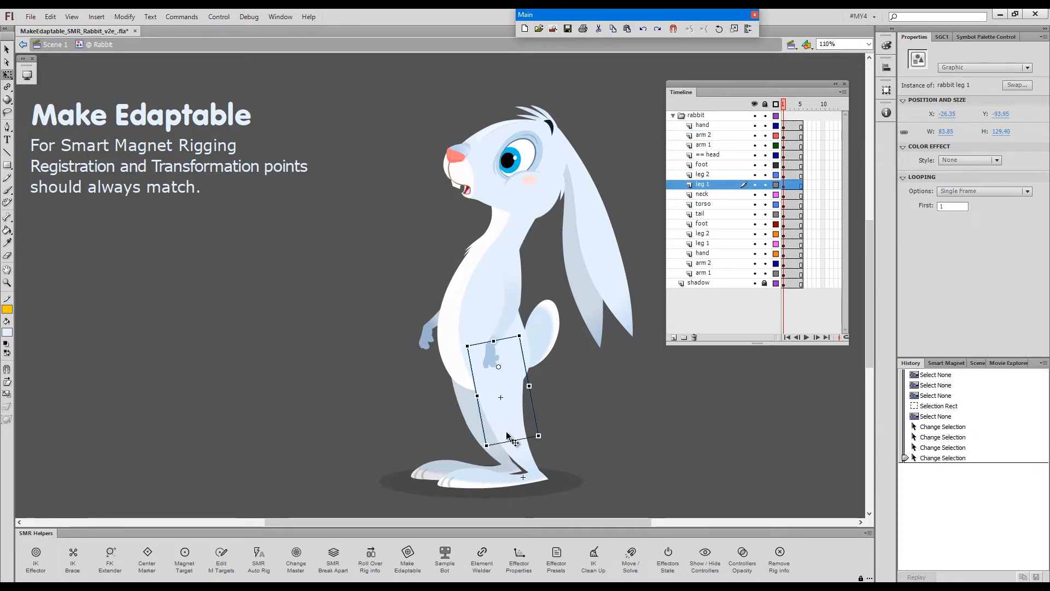
pyautogui.moveTo(498, 372)
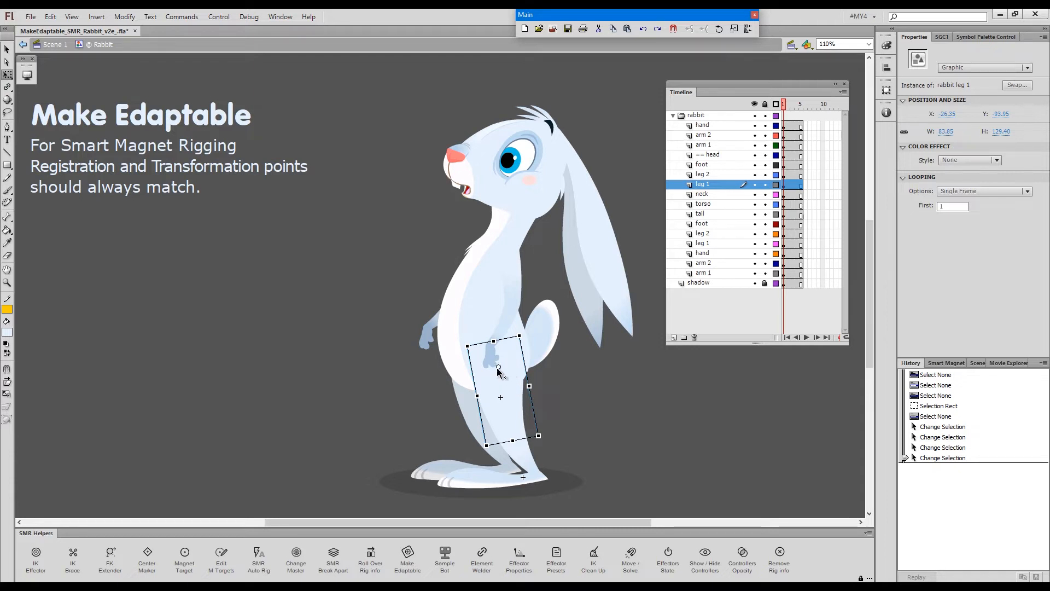
pyautogui.moveTo(501, 368)
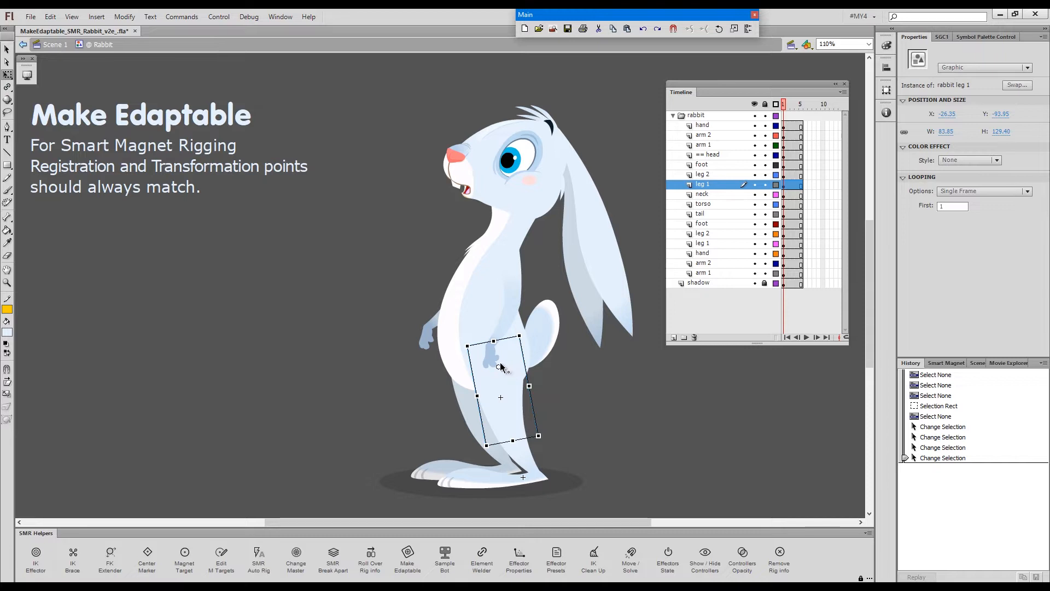
pyautogui.moveTo(507, 407)
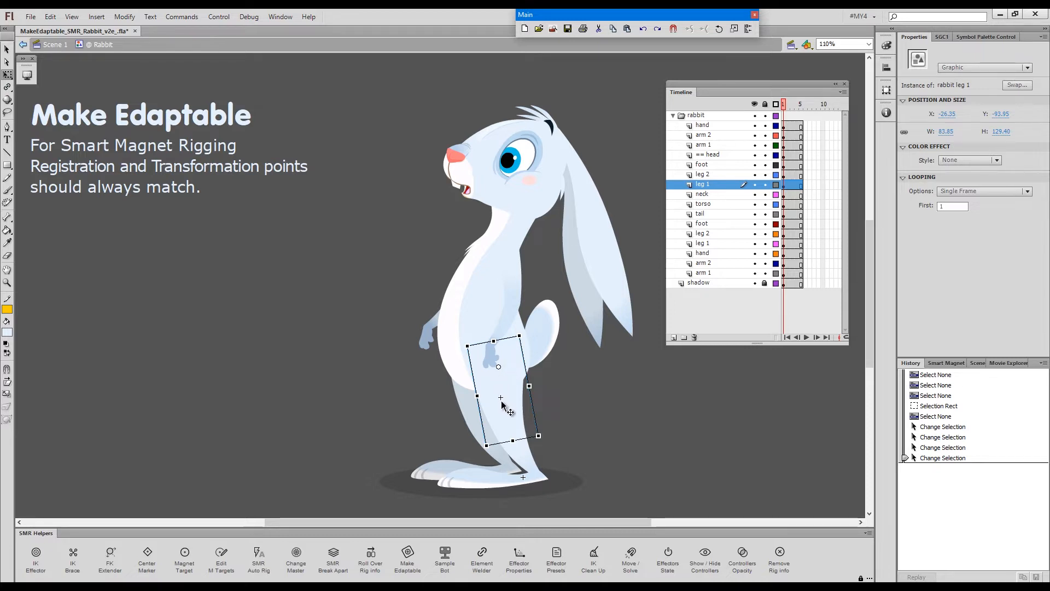
pyautogui.moveTo(504, 407)
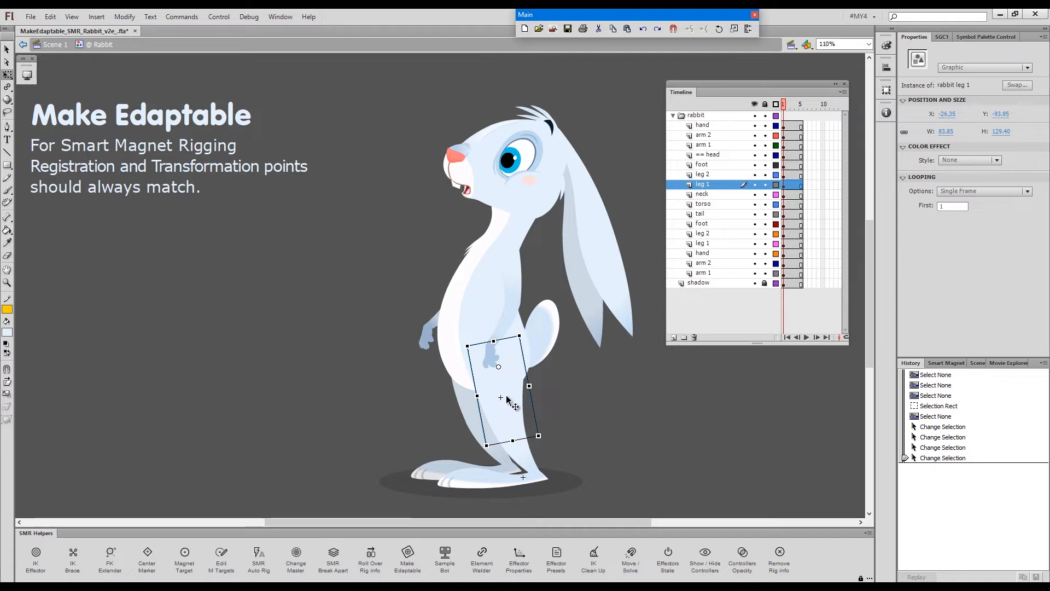
pyautogui.moveTo(512, 407)
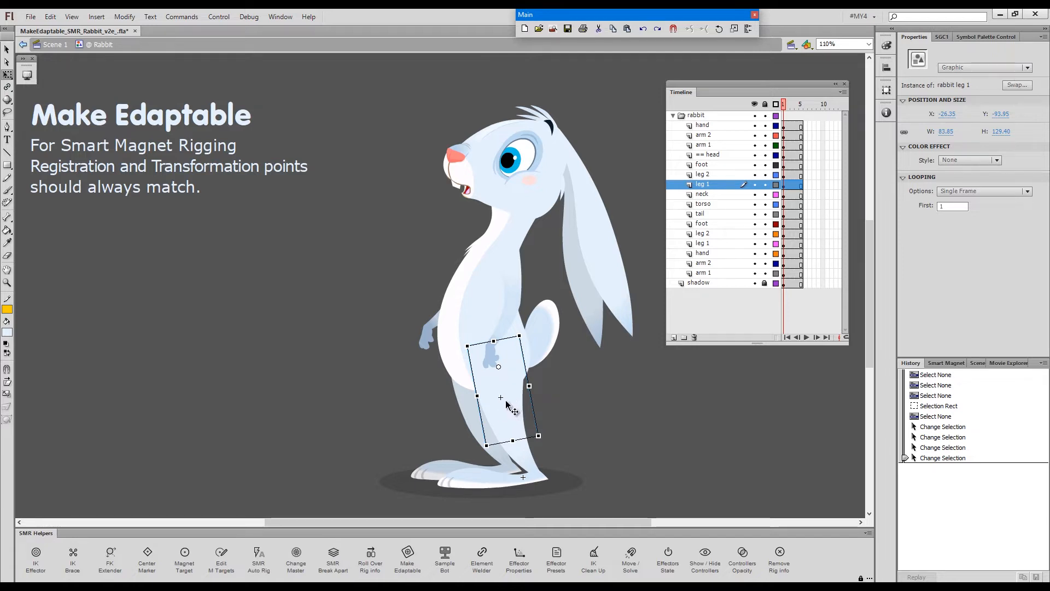
pyautogui.moveTo(526, 459)
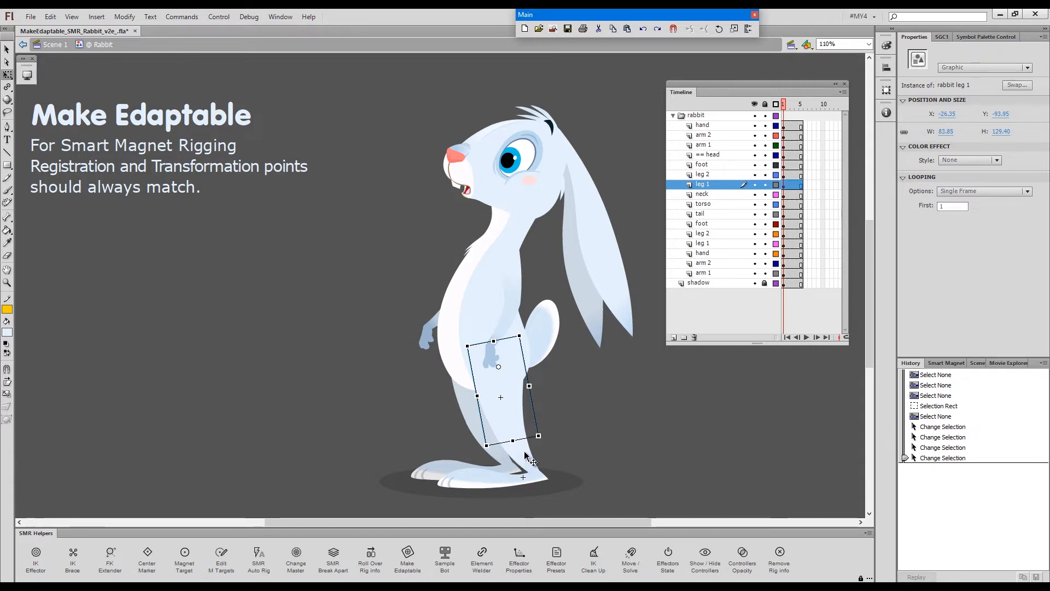
# Deselect the rabbit's leg 1 instance by clicking an empty stage area
pyautogui.click(564, 405)
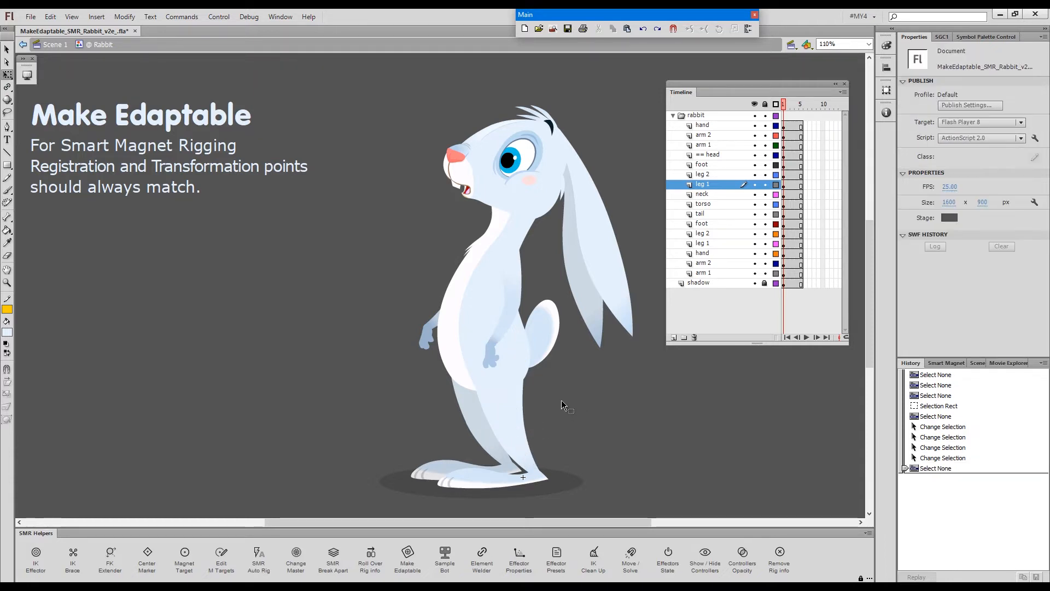
pyautogui.moveTo(633, 252)
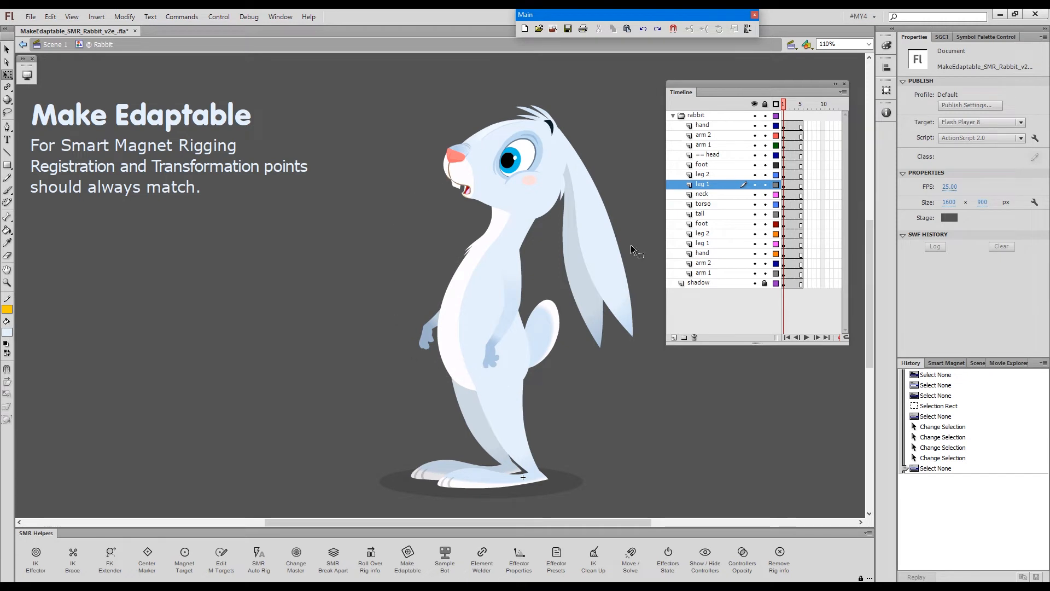
pyautogui.moveTo(542, 328)
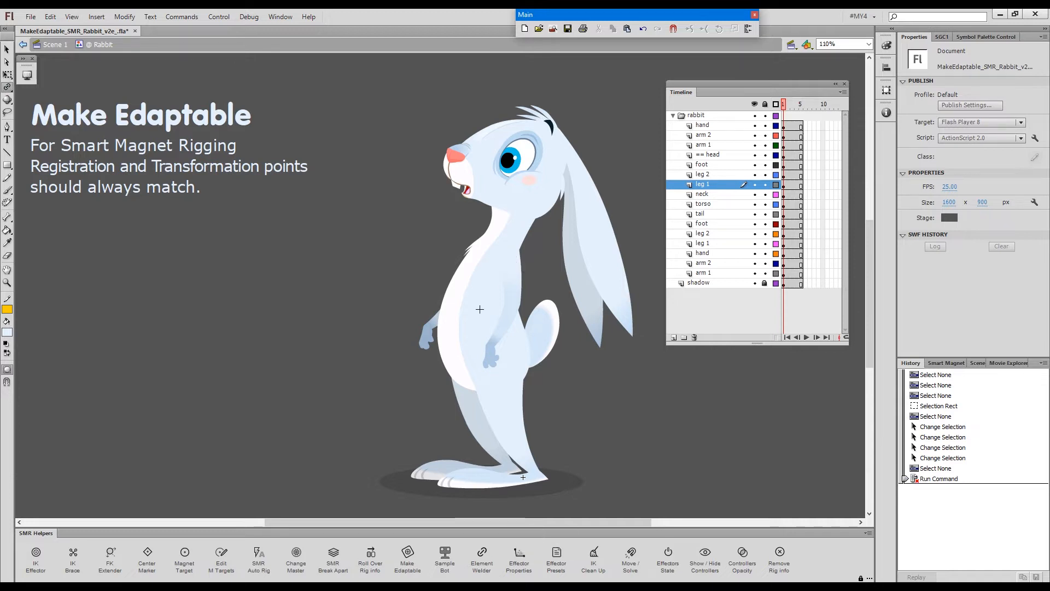
pyautogui.moveTo(475, 320)
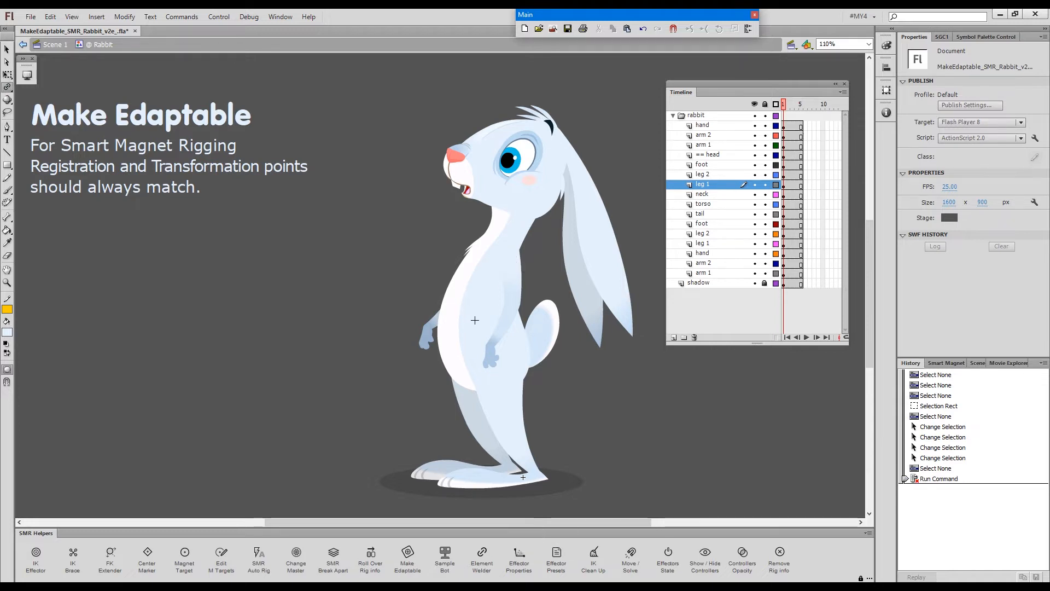
# Run RigTool on the rabbit symbols, triggering the transformation/registration point mismatch warning
pyautogui.click(407, 559)
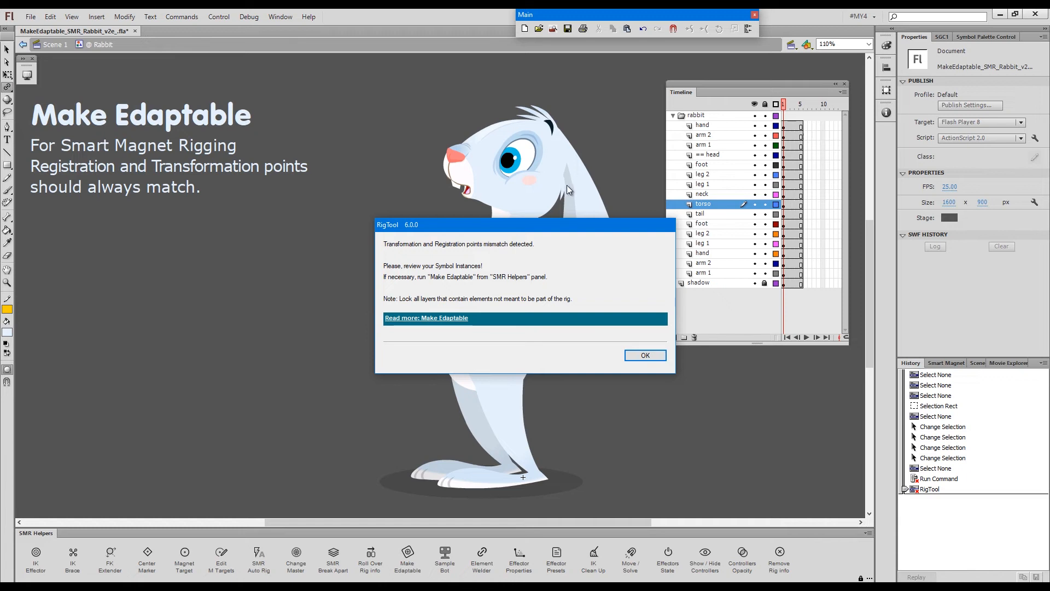
pyautogui.moveTo(391, 253)
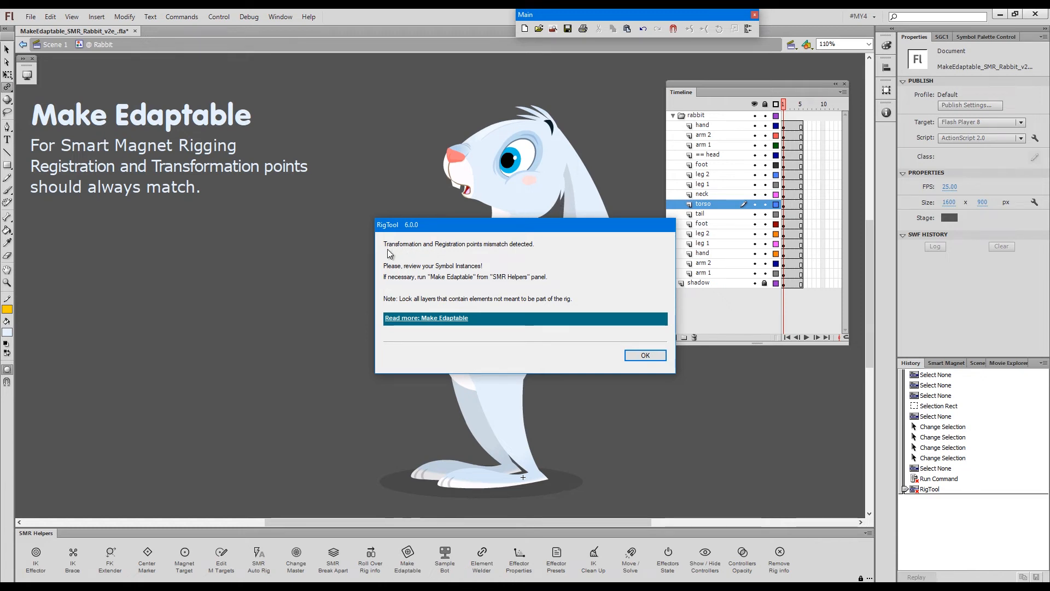
pyautogui.moveTo(515, 255)
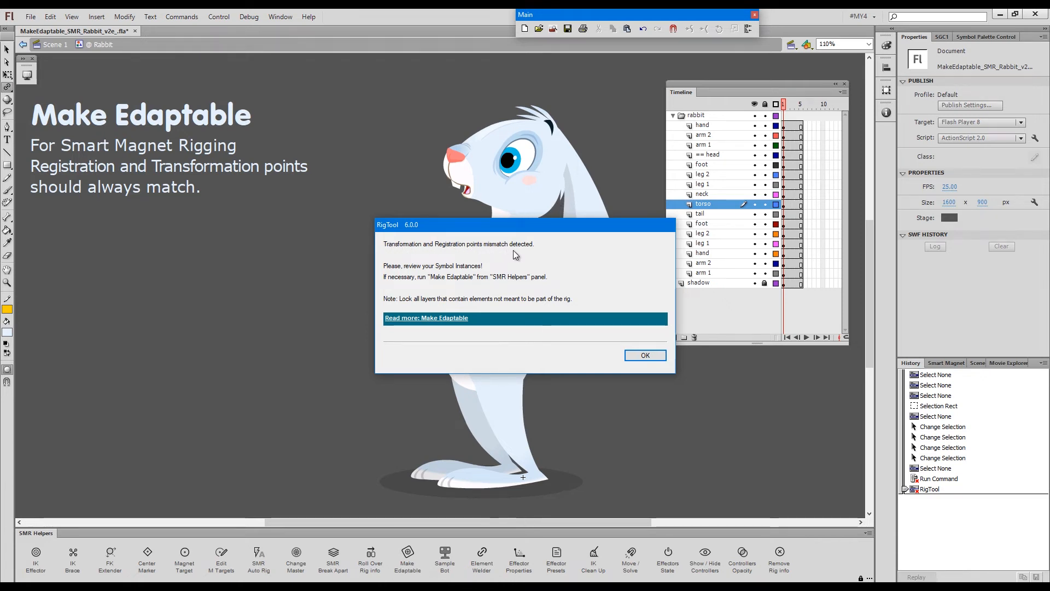
pyautogui.moveTo(423, 274)
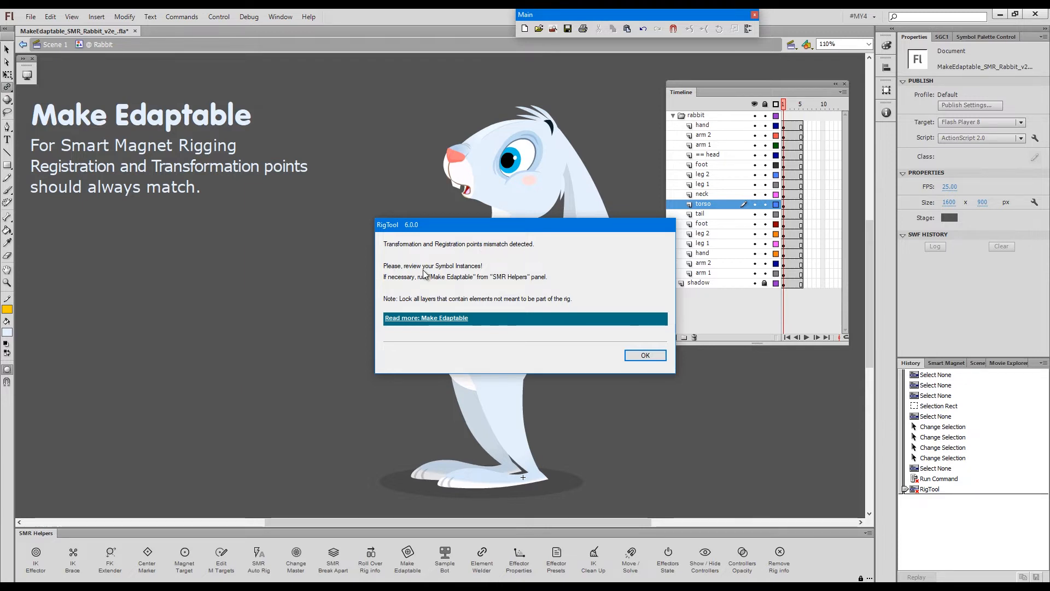
pyautogui.moveTo(543, 262)
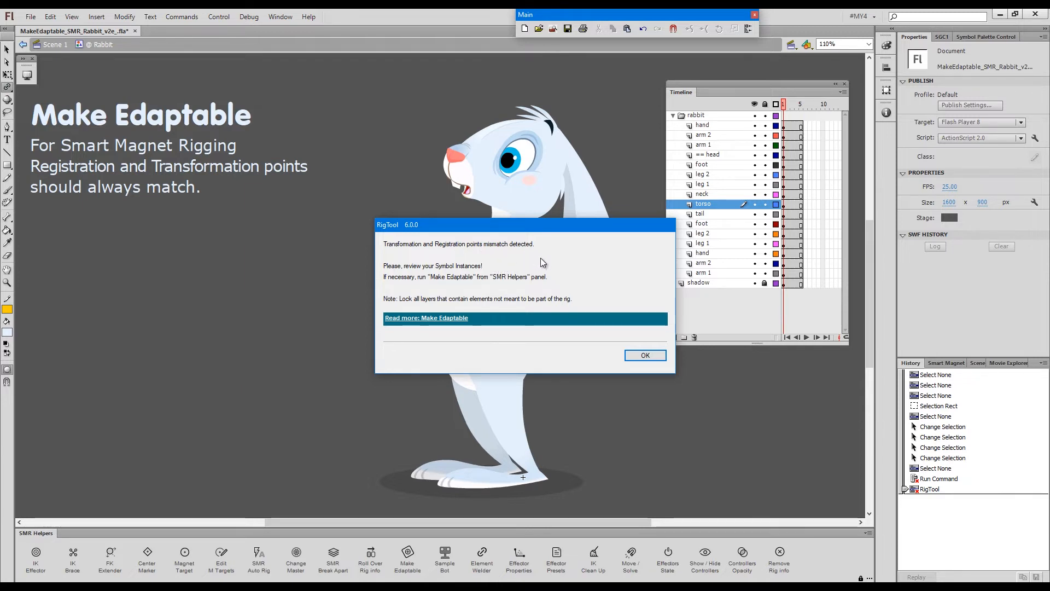
pyautogui.moveTo(598, 272)
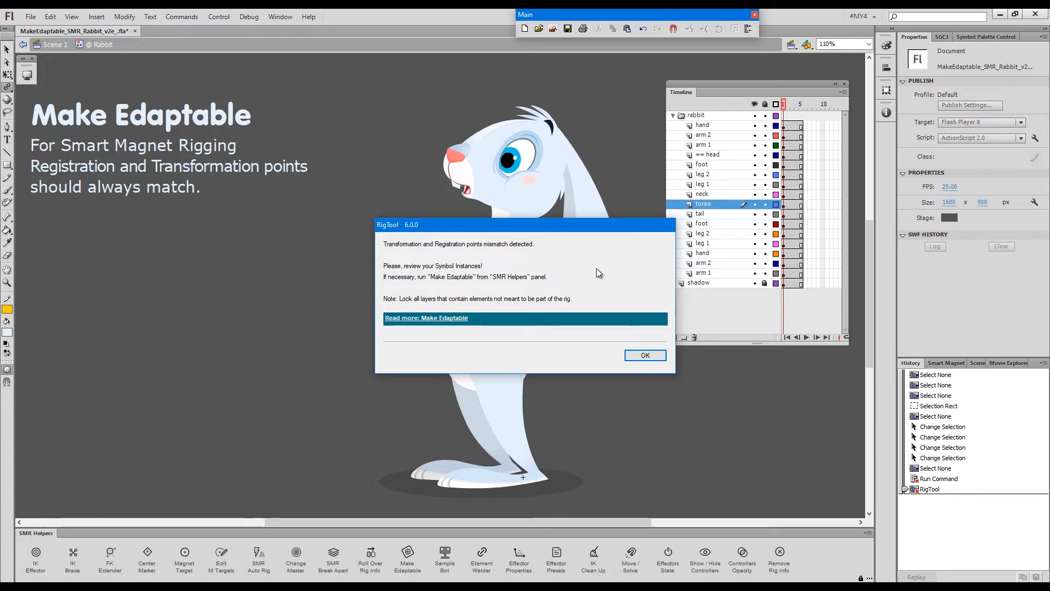
# Dismiss the RigTool point mismatch warning with OK
pyautogui.click(644, 354)
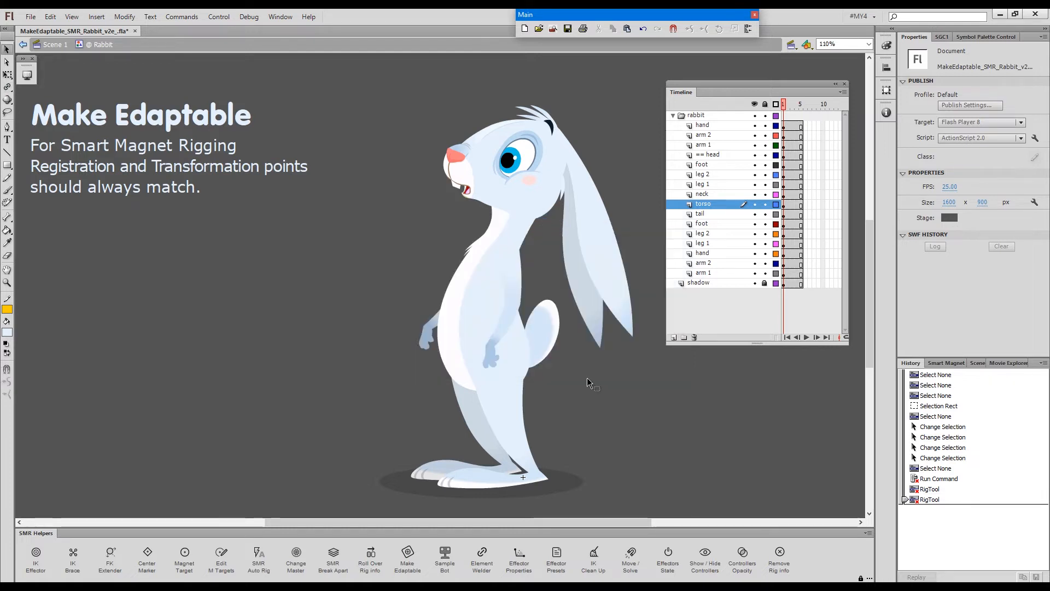
pyautogui.moveTo(605, 362)
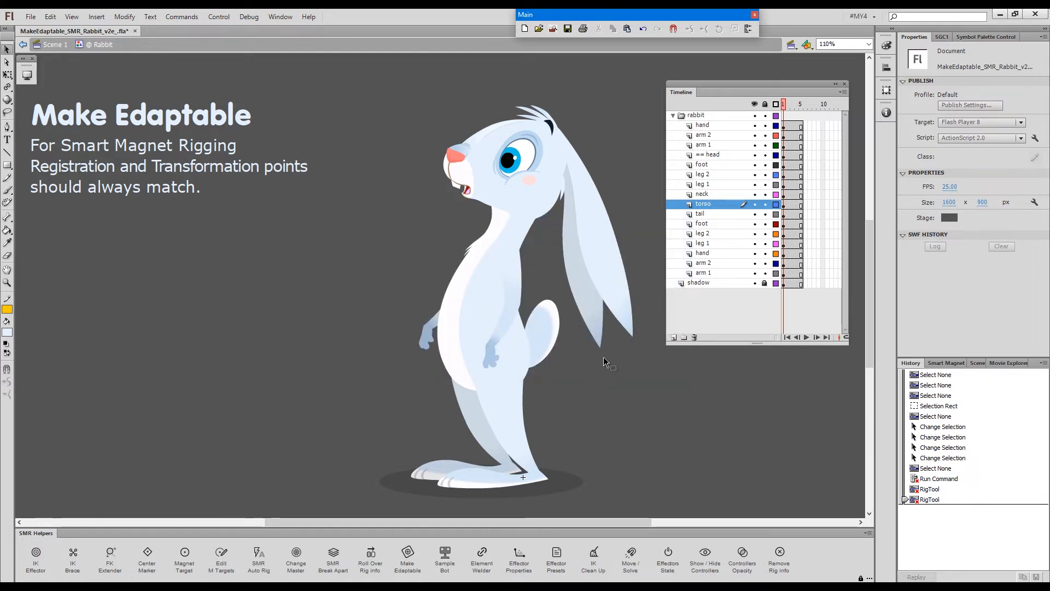
pyautogui.moveTo(633, 206)
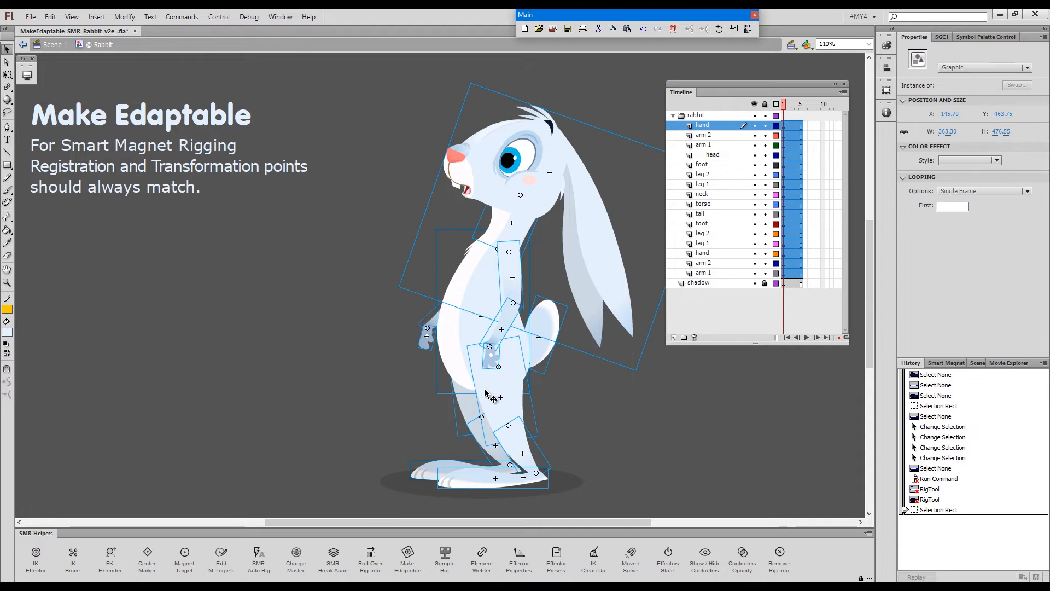
pyautogui.moveTo(407, 559)
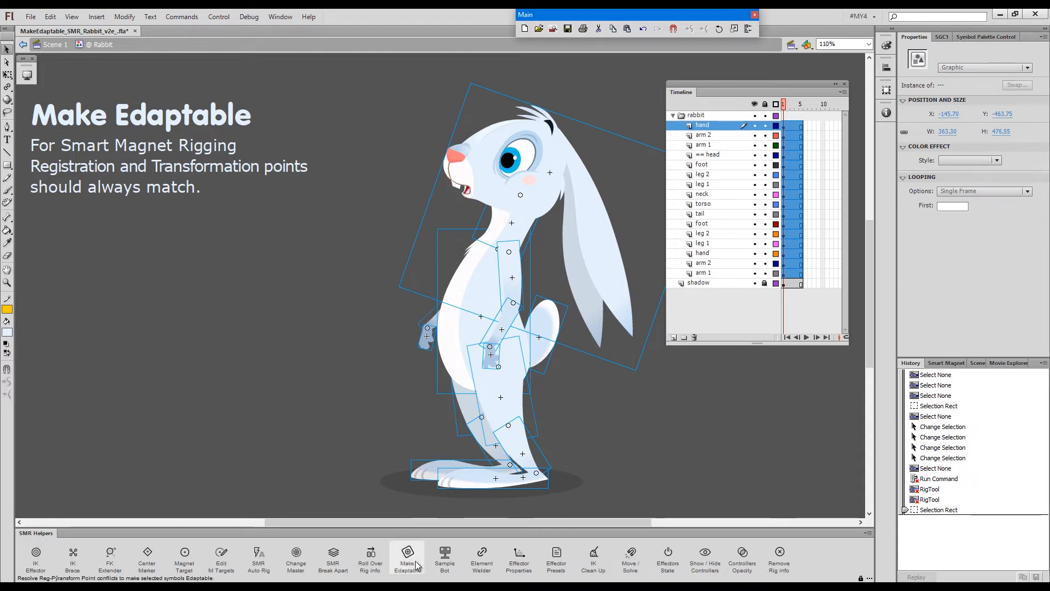
pyautogui.moveTo(419, 561)
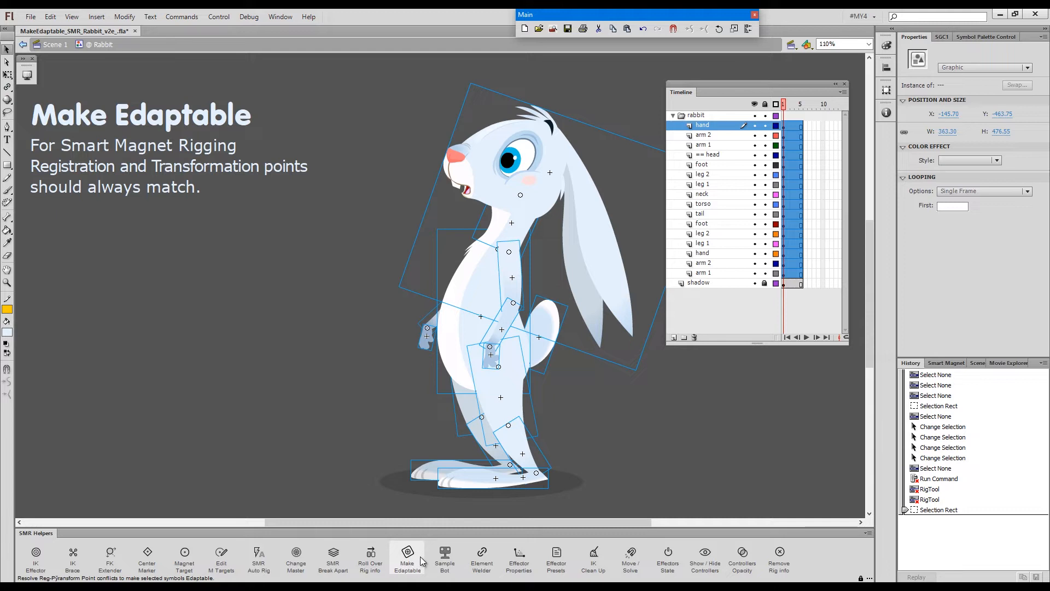
# Bring up the Make Edaptable options with 'Re-register Symbols' chosen for the selected rabbit parts
pyautogui.click(407, 559)
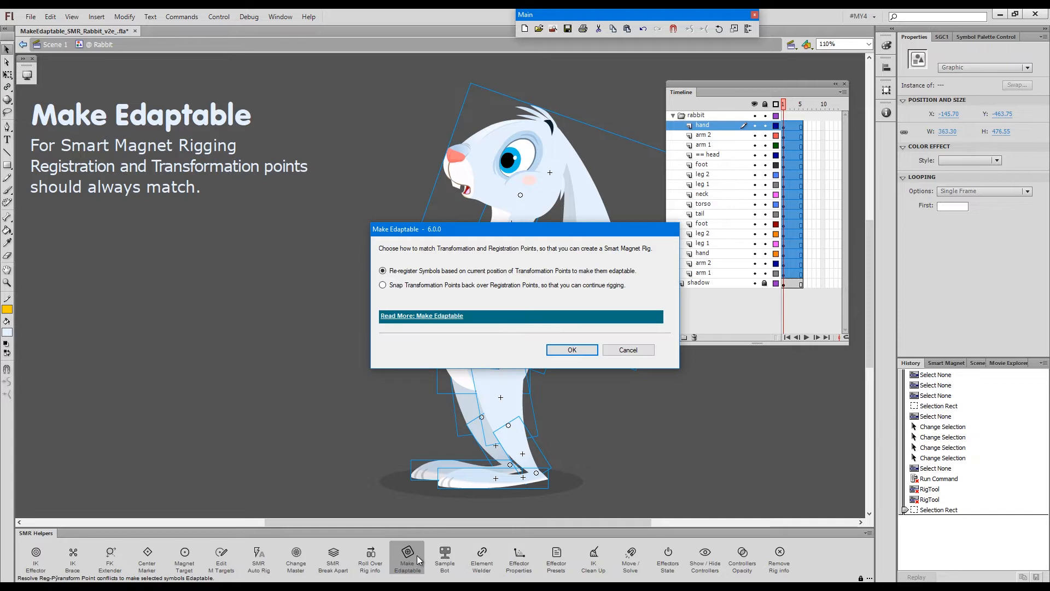
pyautogui.moveTo(440, 288)
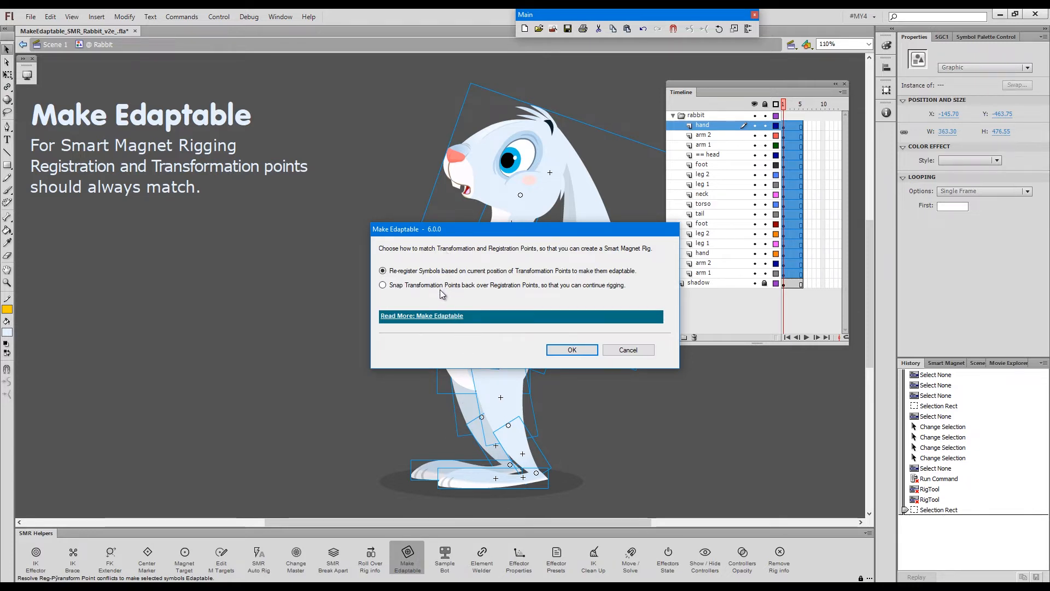
pyautogui.moveTo(536, 275)
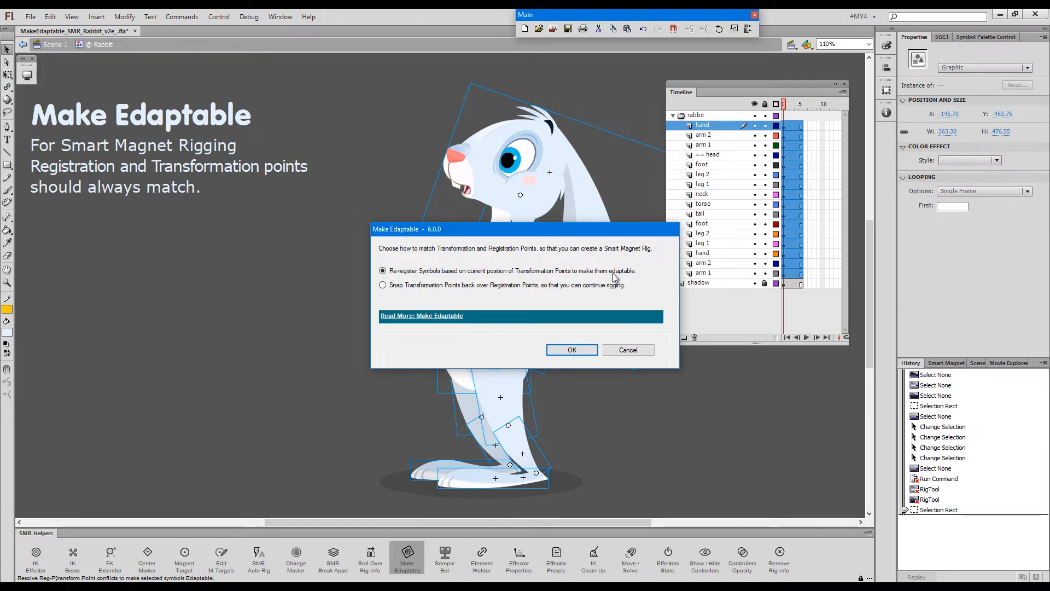
pyautogui.moveTo(616, 234)
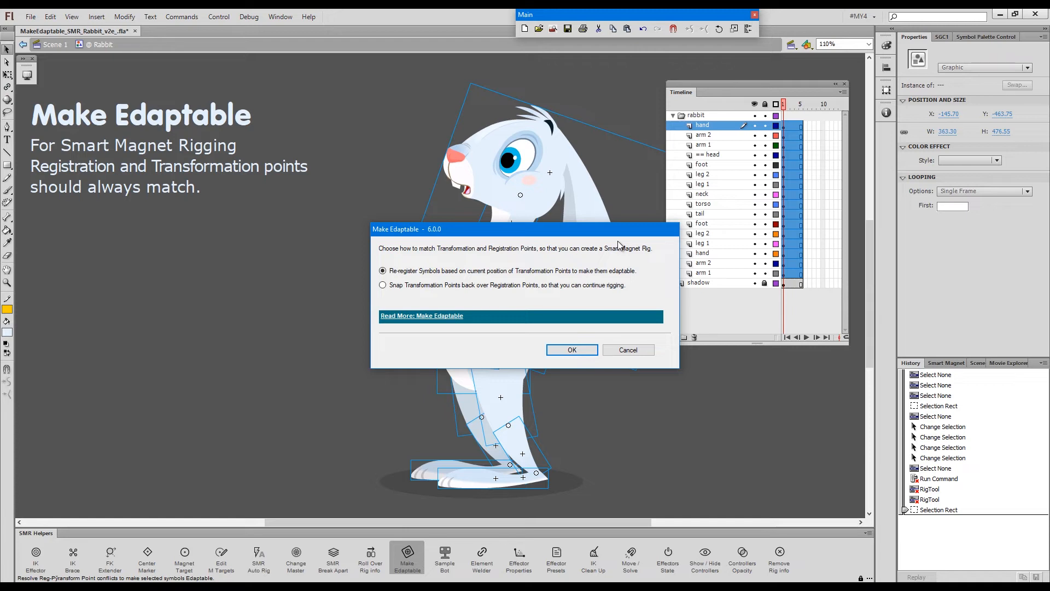
# Apply Make Edaptable, re-registering the rabbit symbols at their transformation points
pyautogui.click(571, 348)
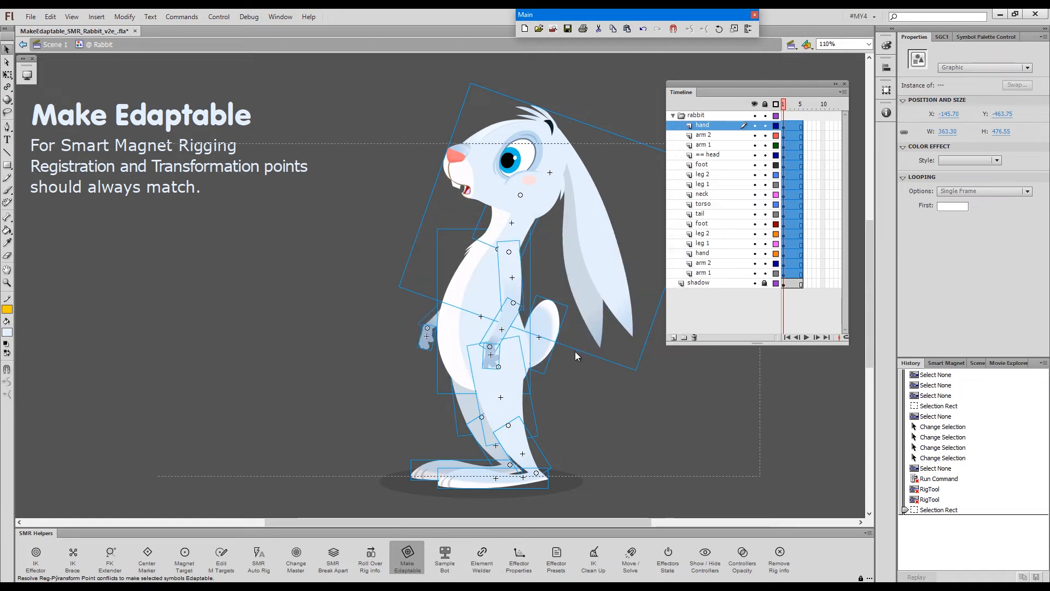
pyautogui.click(407, 559)
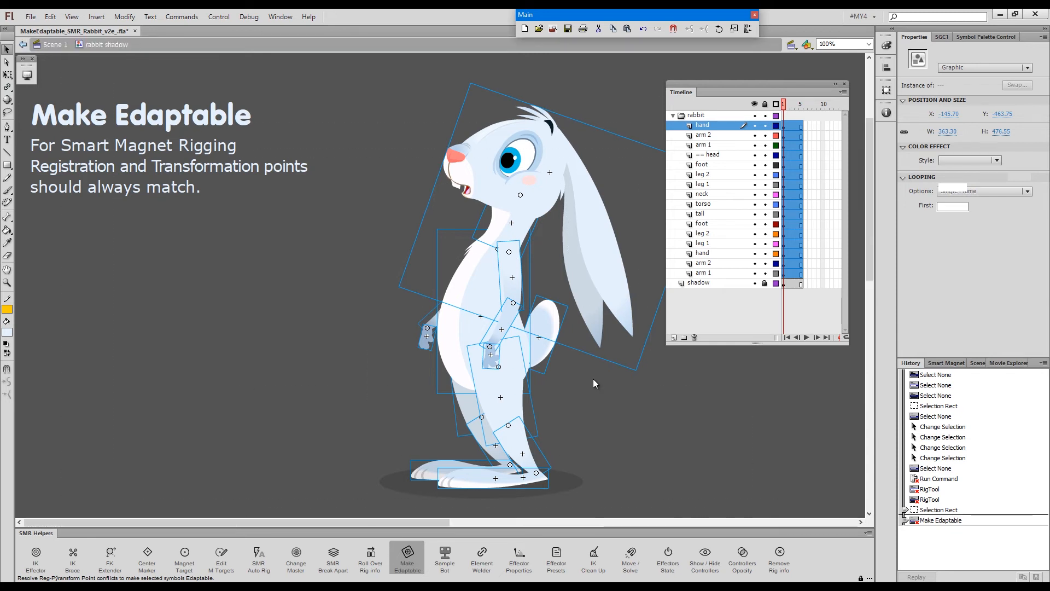
# Review the Output log reporting Make Edaptable affected 16 elements
pyautogui.click(407, 558)
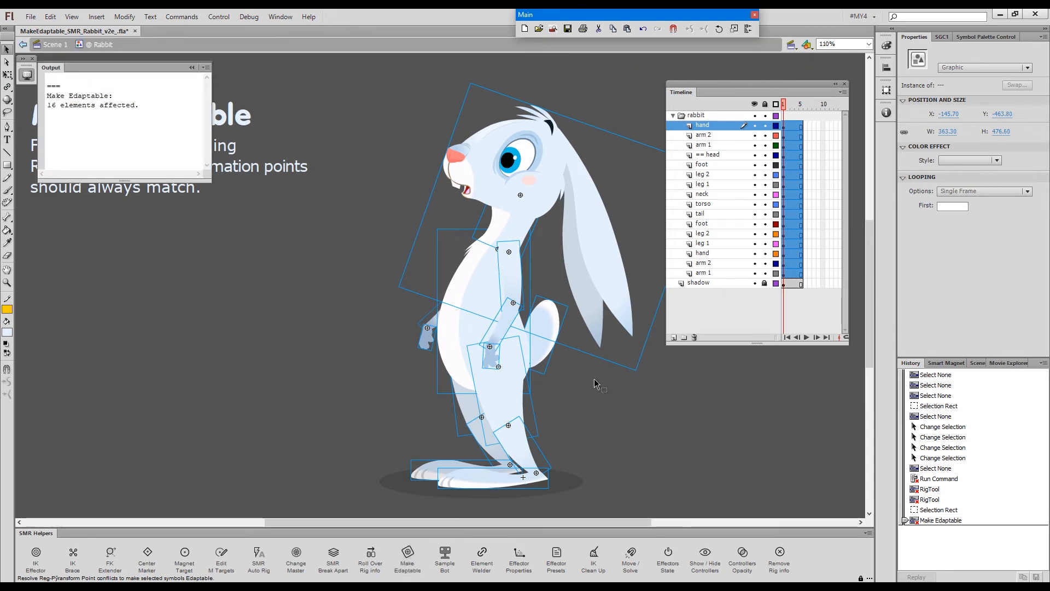
pyautogui.moveTo(536, 284)
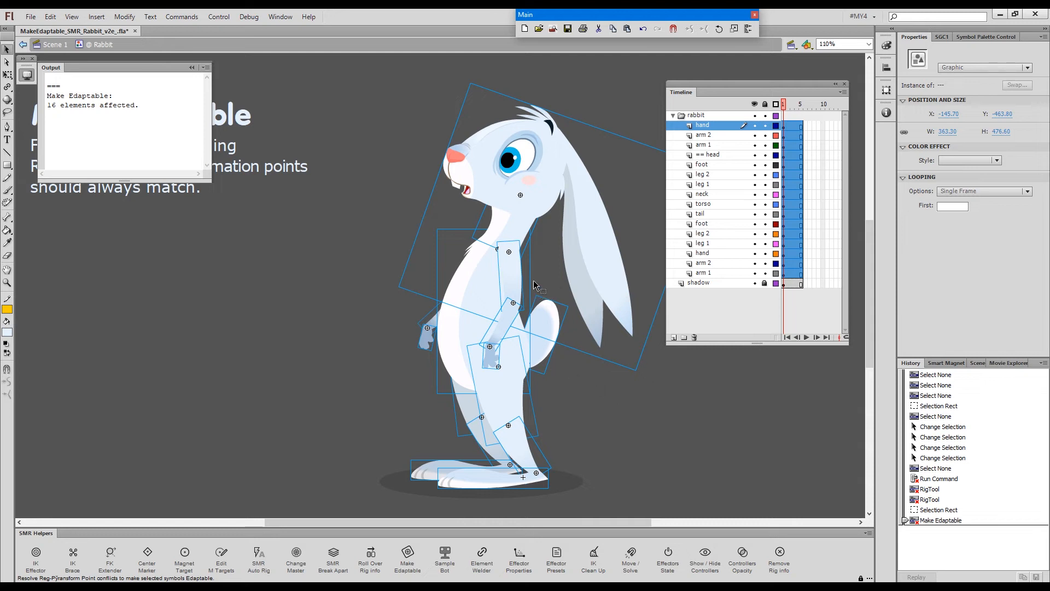
pyautogui.moveTo(519, 224)
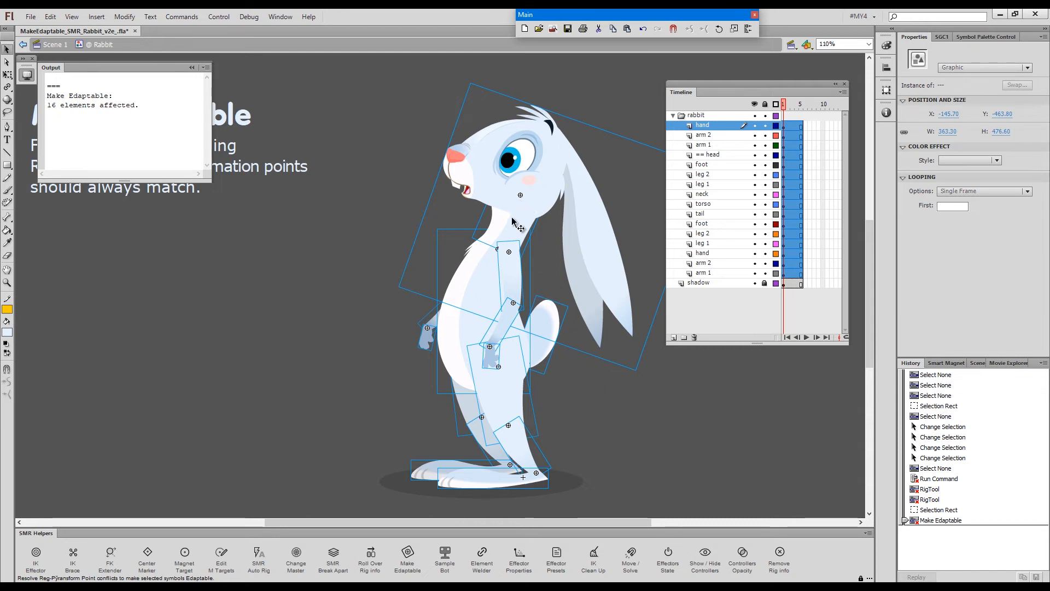
pyautogui.moveTo(512, 258)
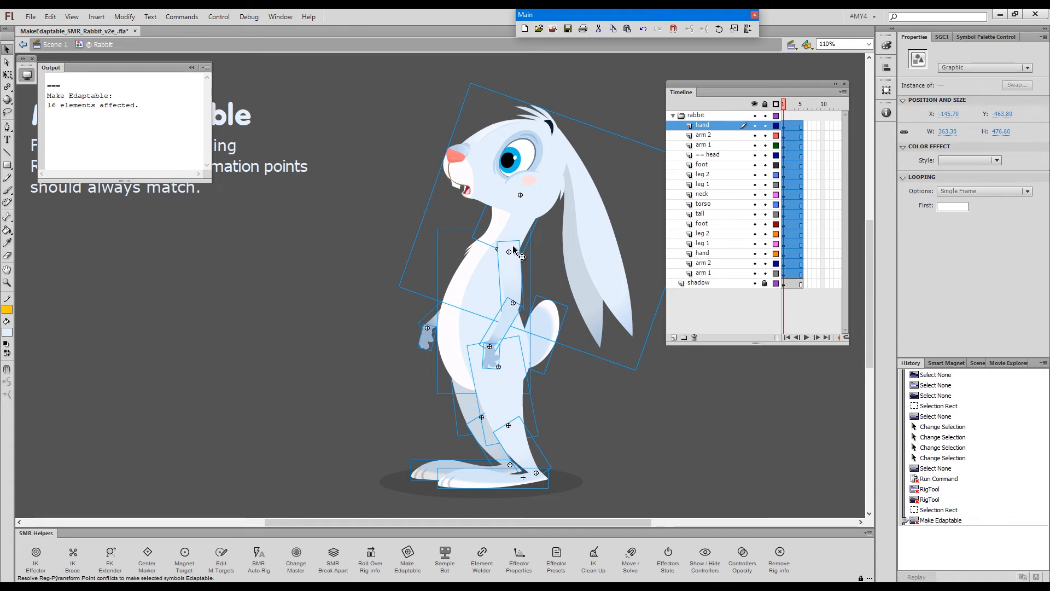
pyautogui.moveTo(536, 278)
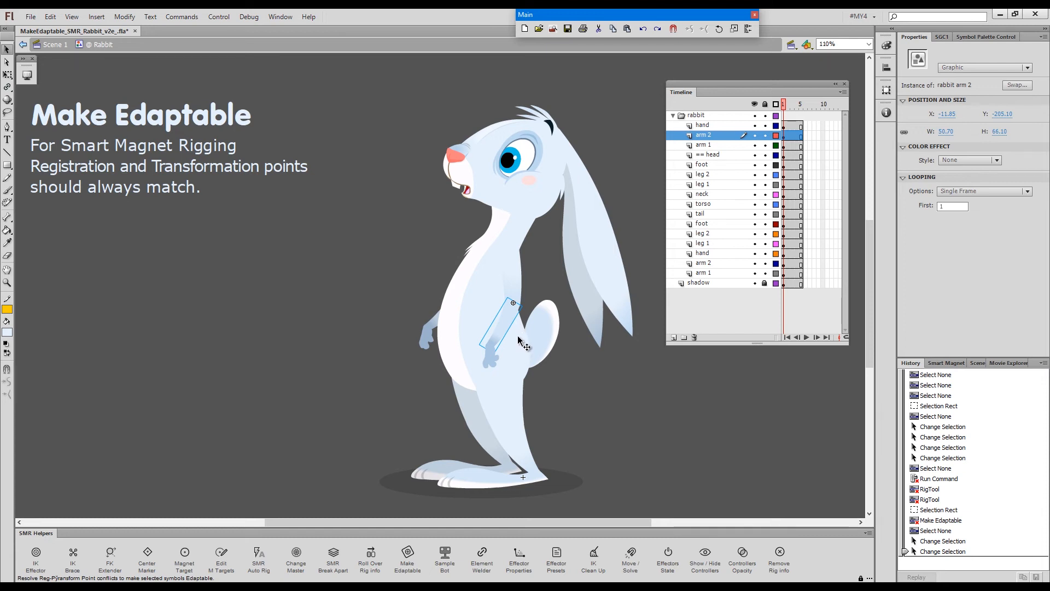
pyautogui.moveTo(524, 325)
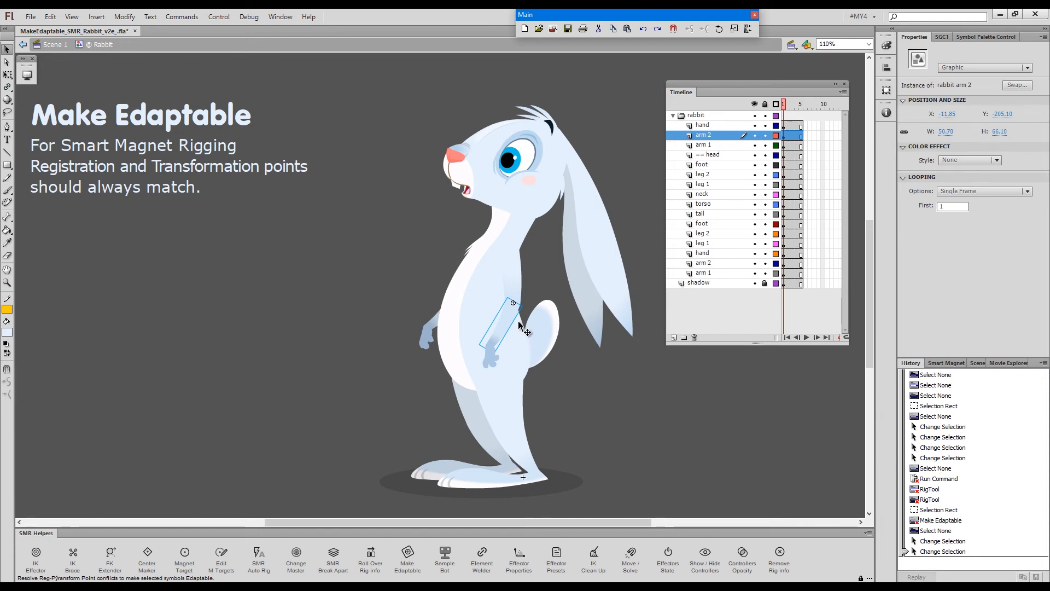